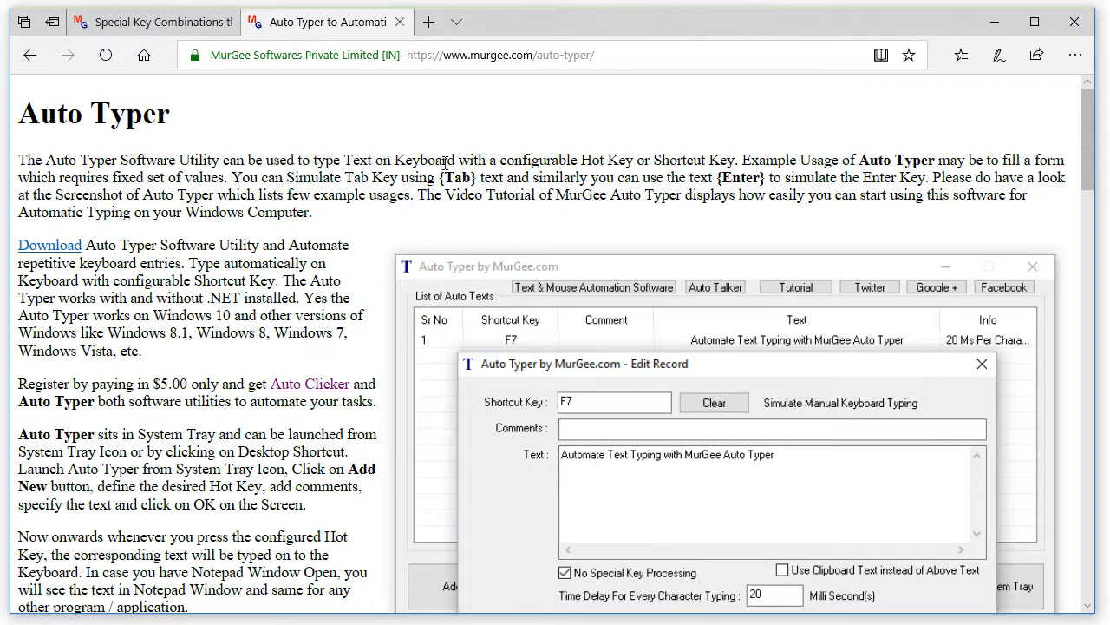
Switch to the 'Special Key Combinations' tab in Edge and scroll through its key table.
scroll(down, 3)
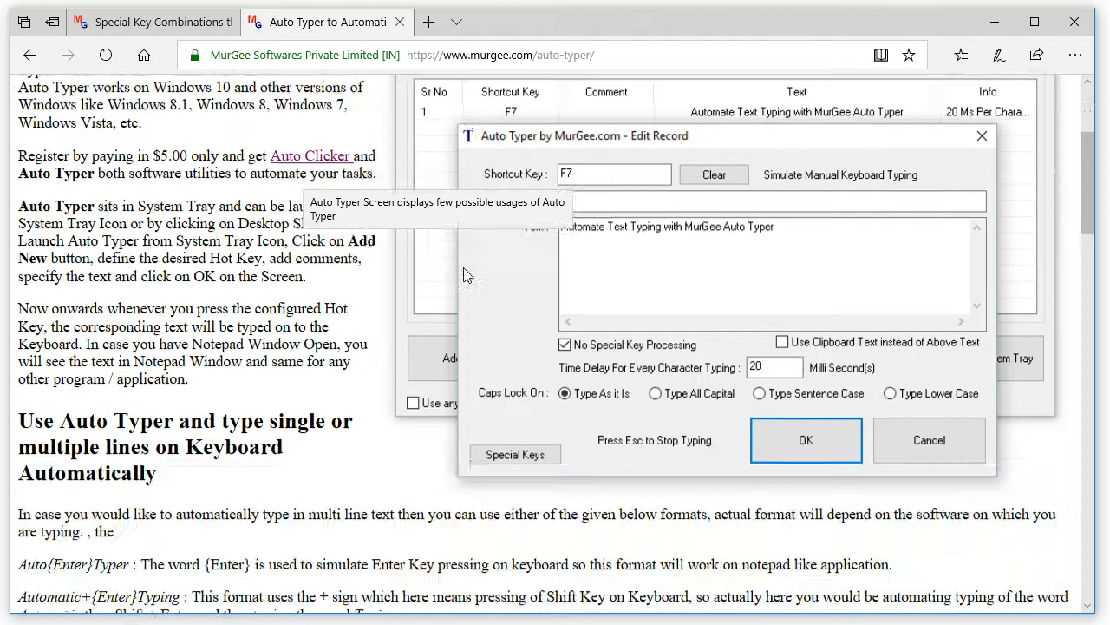
scroll(down, 3)
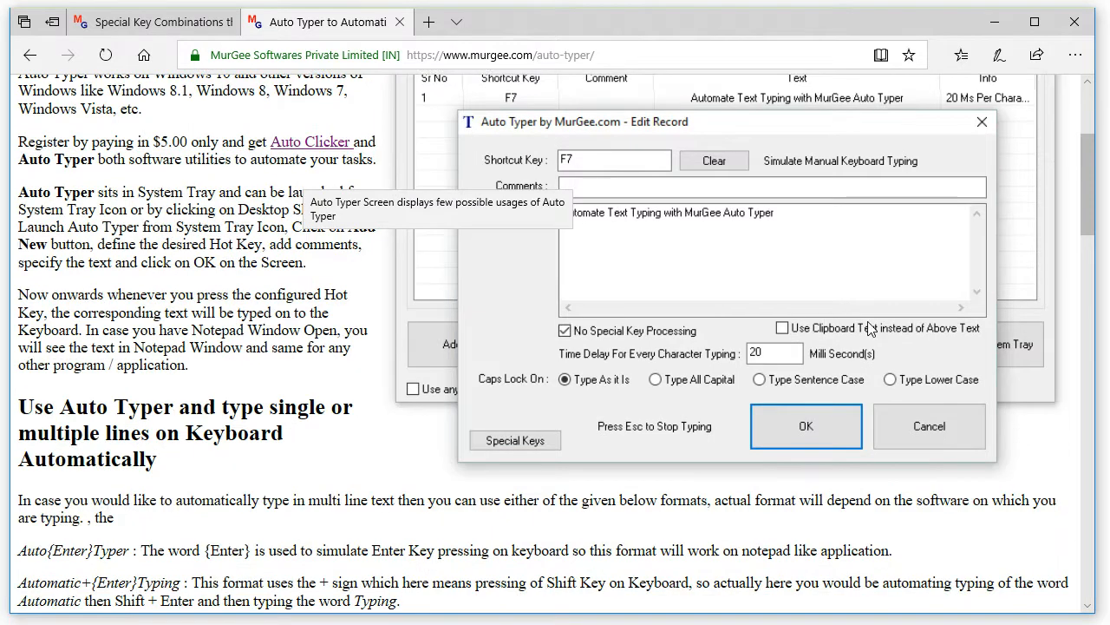
scroll(down, 3)
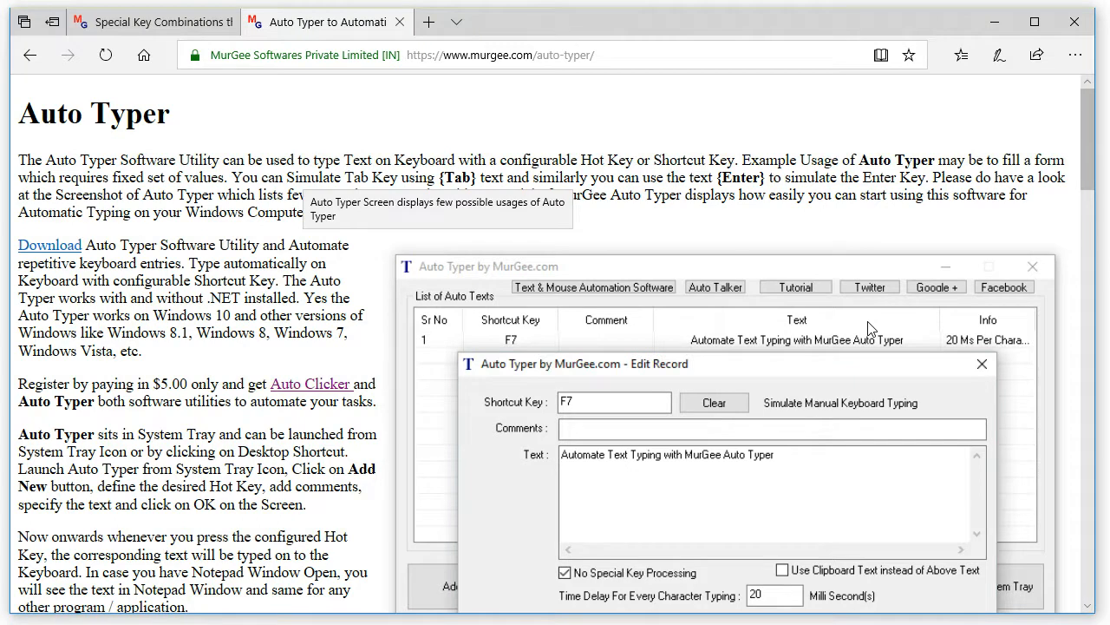
click(153, 22)
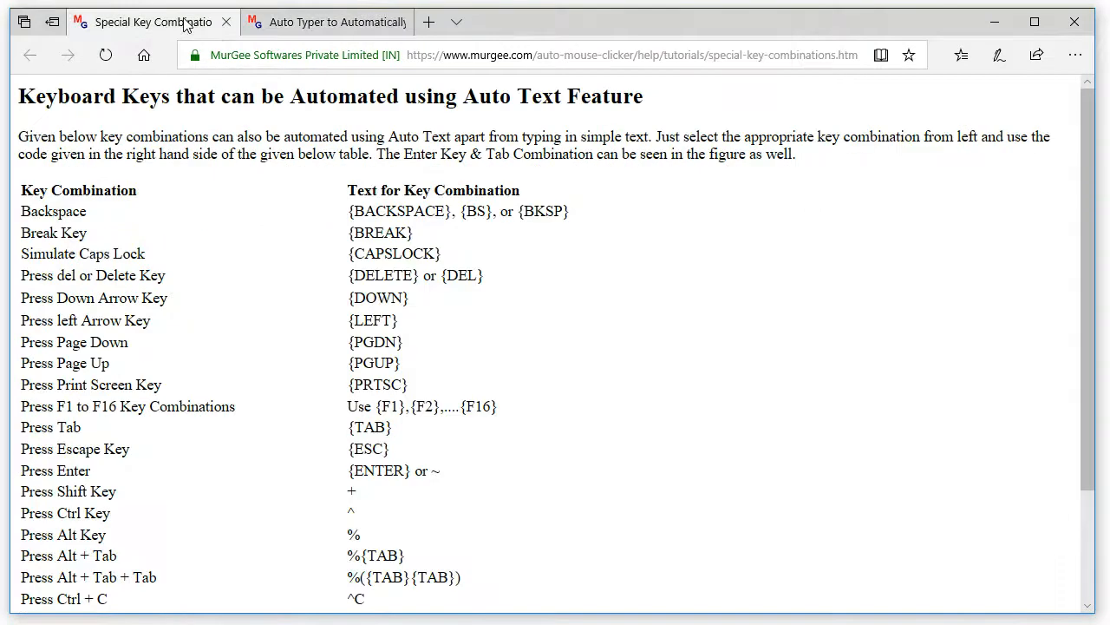
mouse_move(575, 327)
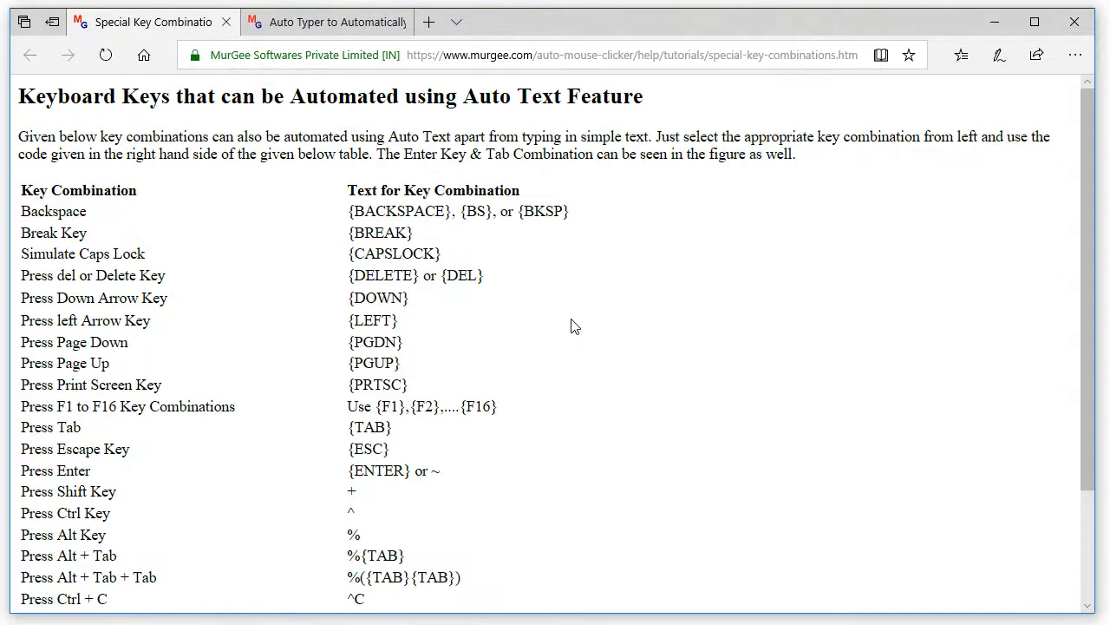
scroll(down, 3)
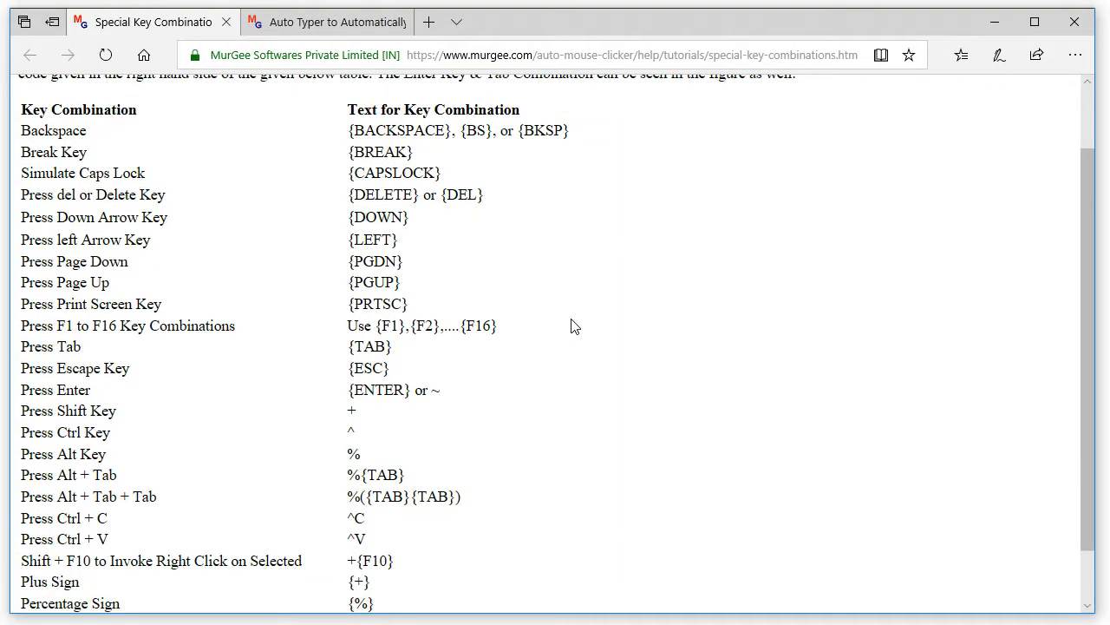
scroll(down, 3)
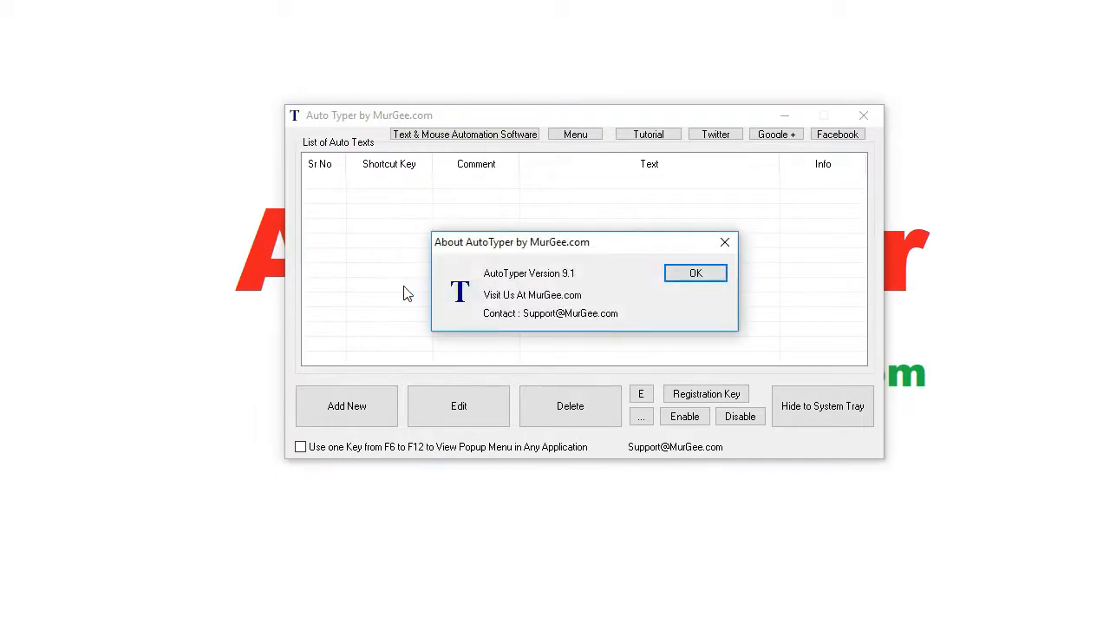
mouse_move(695, 273)
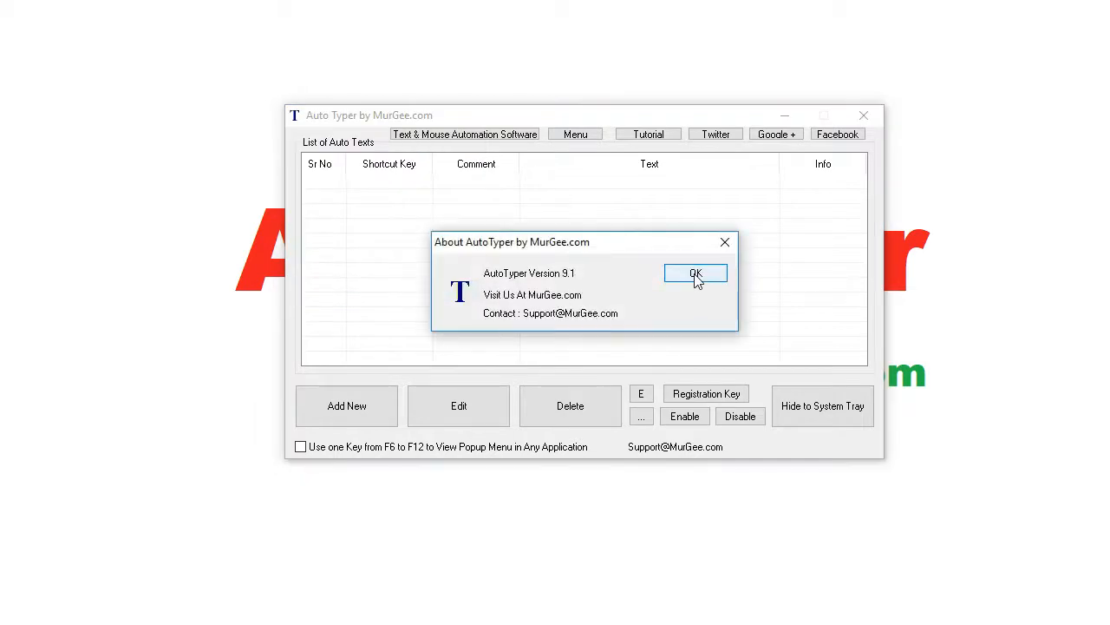
Dismiss the About box and add an F7 record typing the 'Download Auto Typer' paragraph.
click(696, 273)
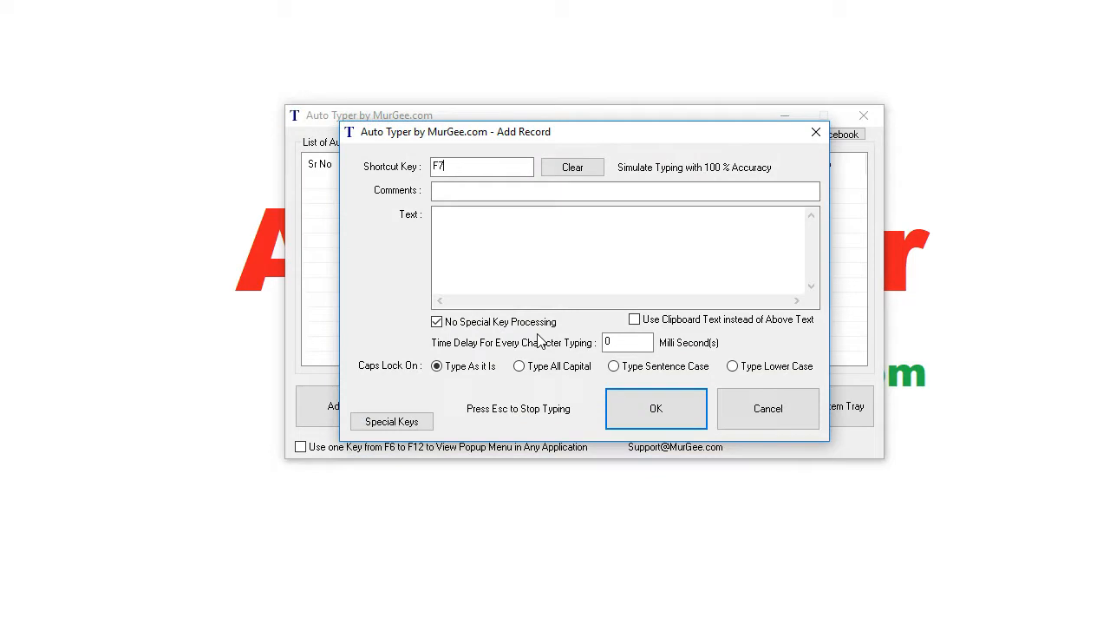
click(533, 254)
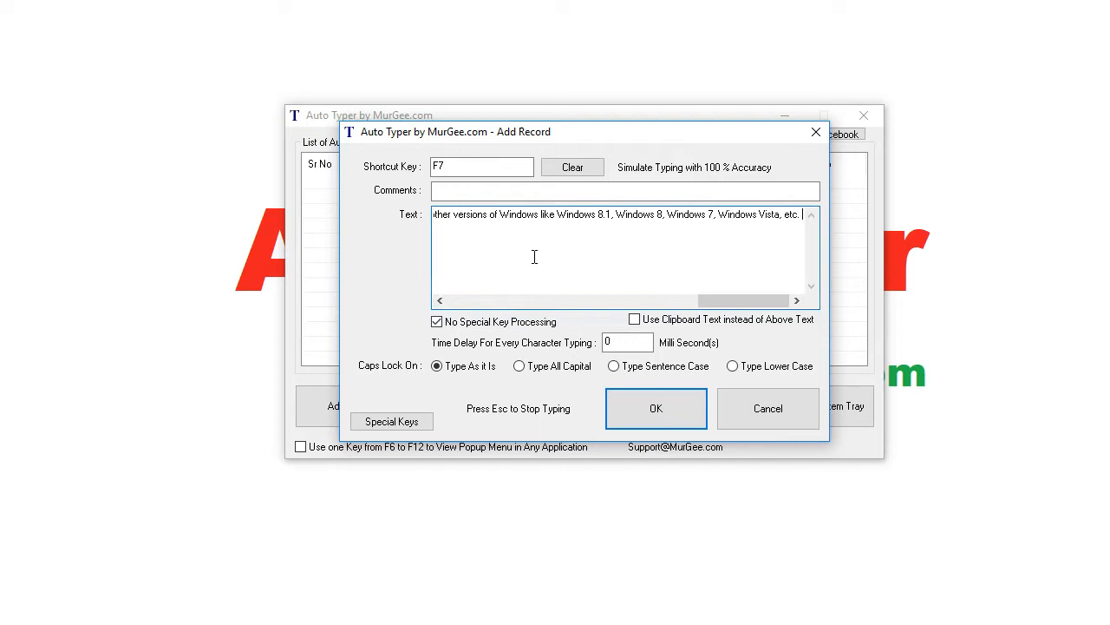
click(655, 408)
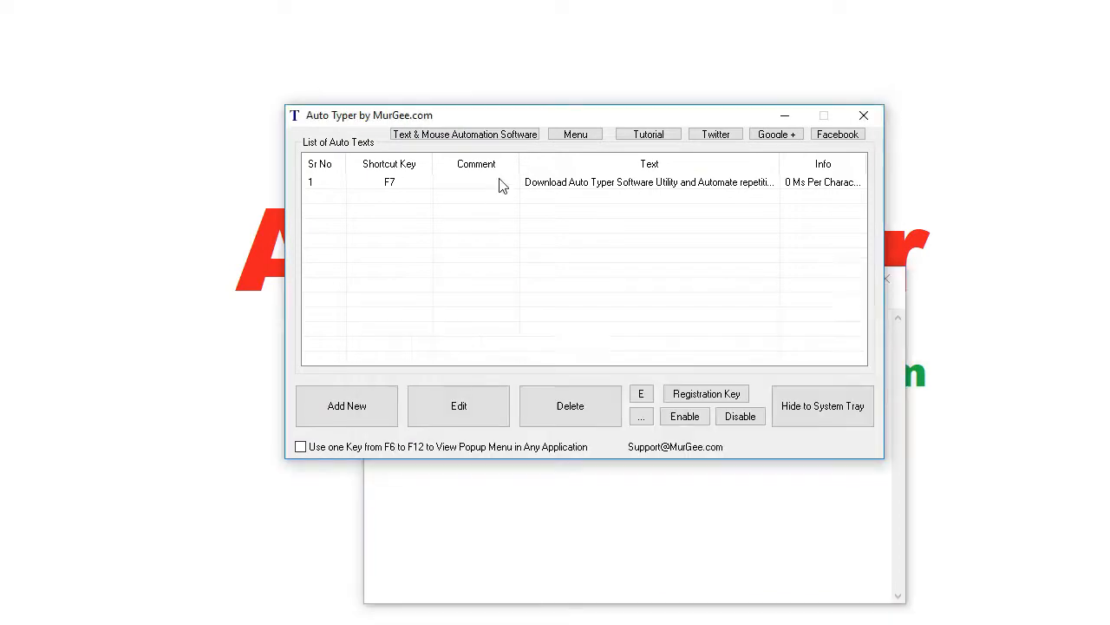
Edit the F7 record to use a 200 ms per-character typing delay.
click(458, 405)
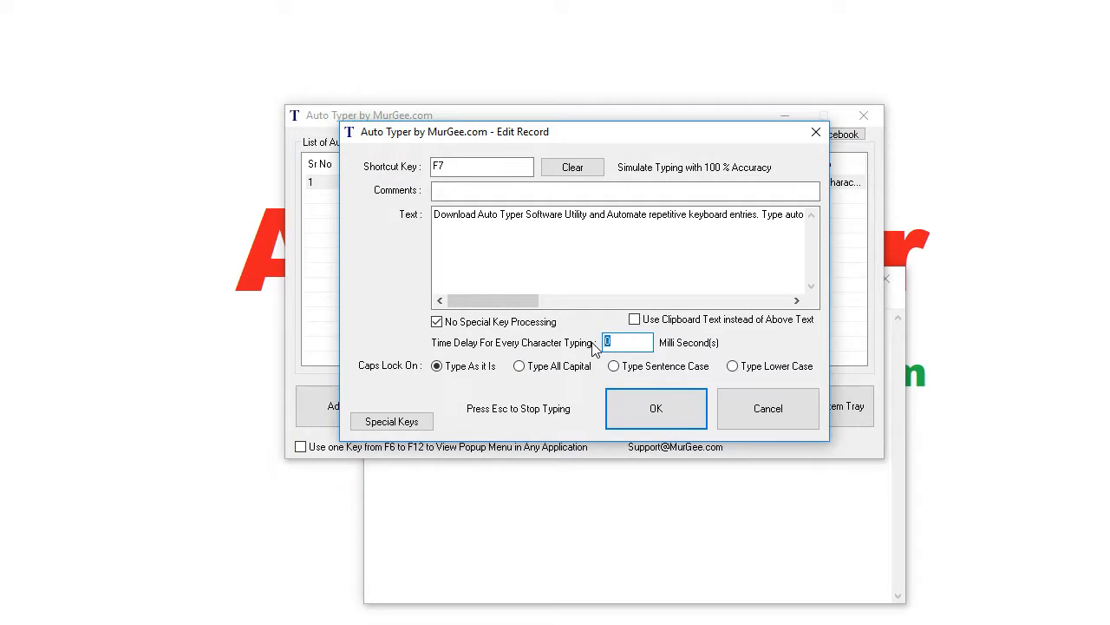
text(200)
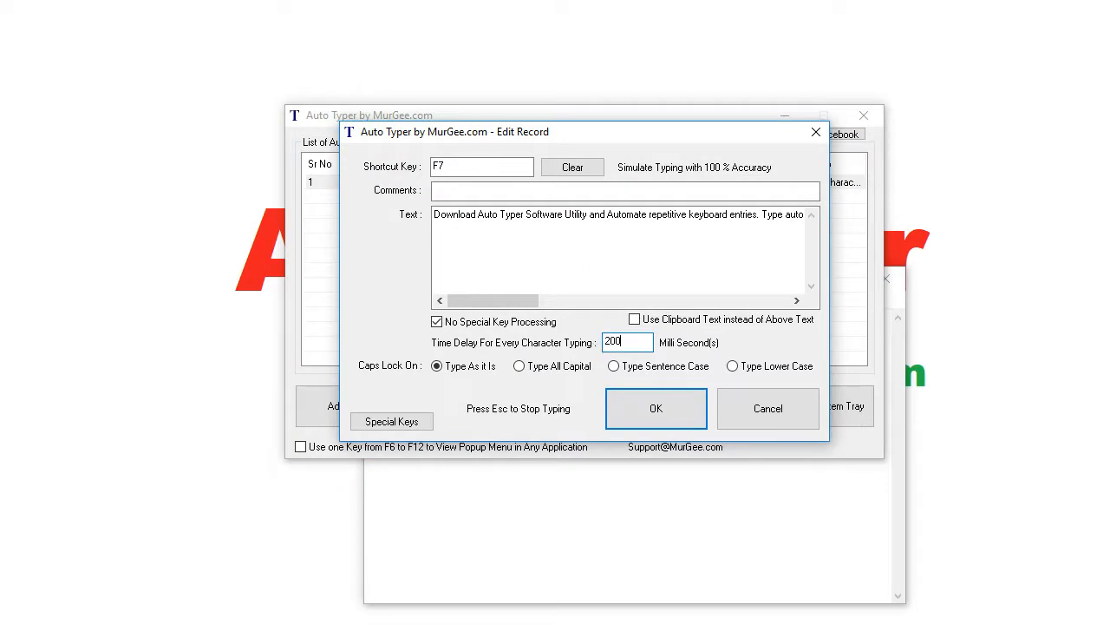
click(656, 408)
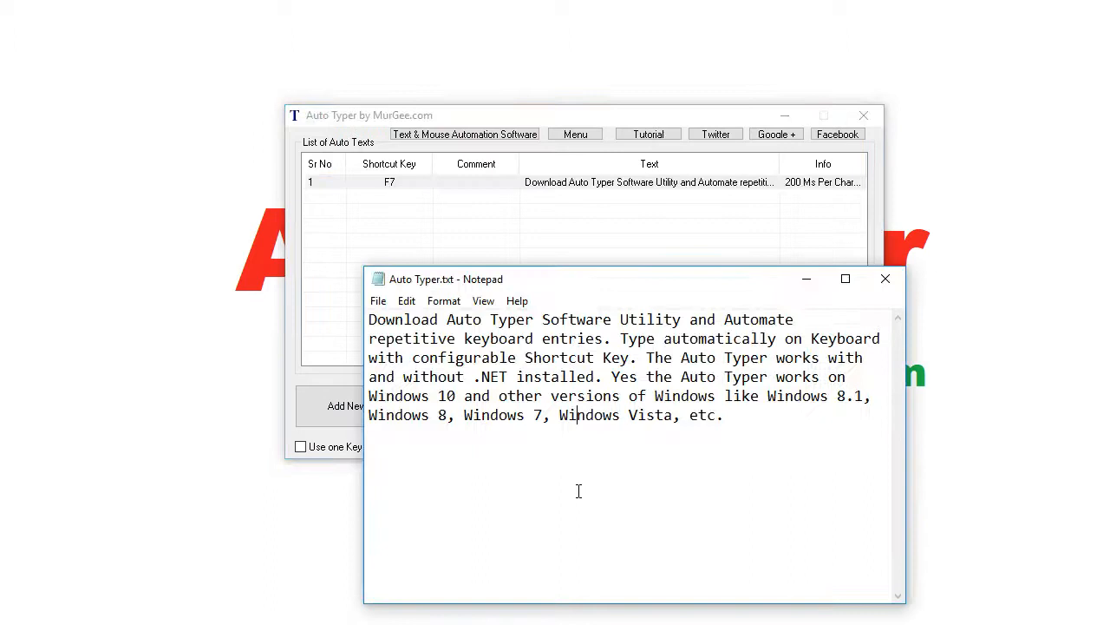
Clear Notepad and let F7 slowly retype the paragraph up to 'Automate re'.
key(ctrl+a)
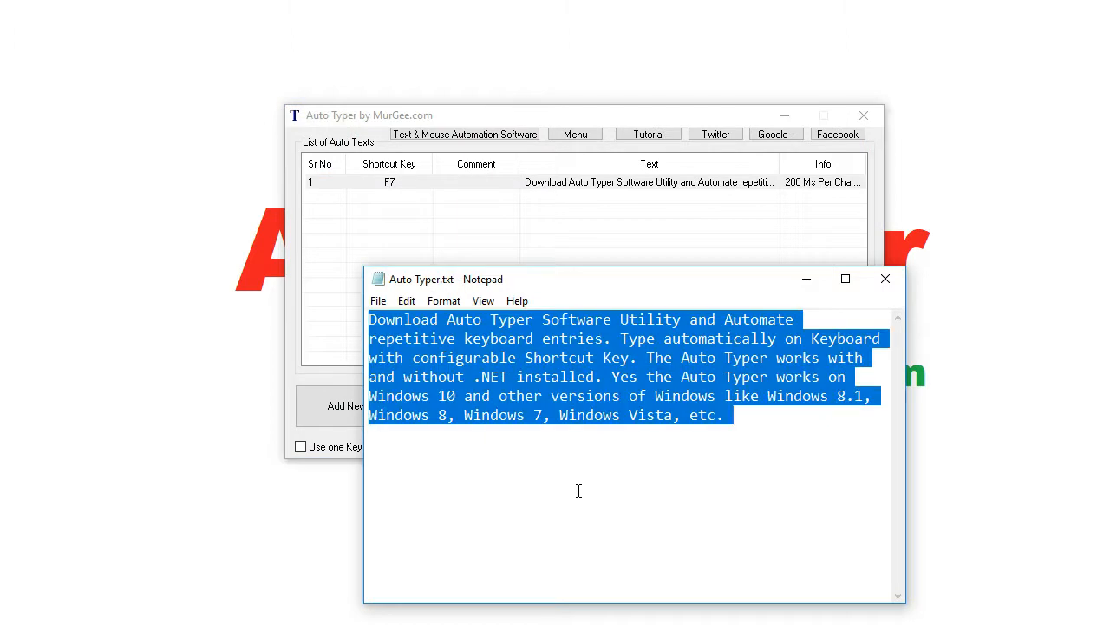
text(Download Auto Typ)
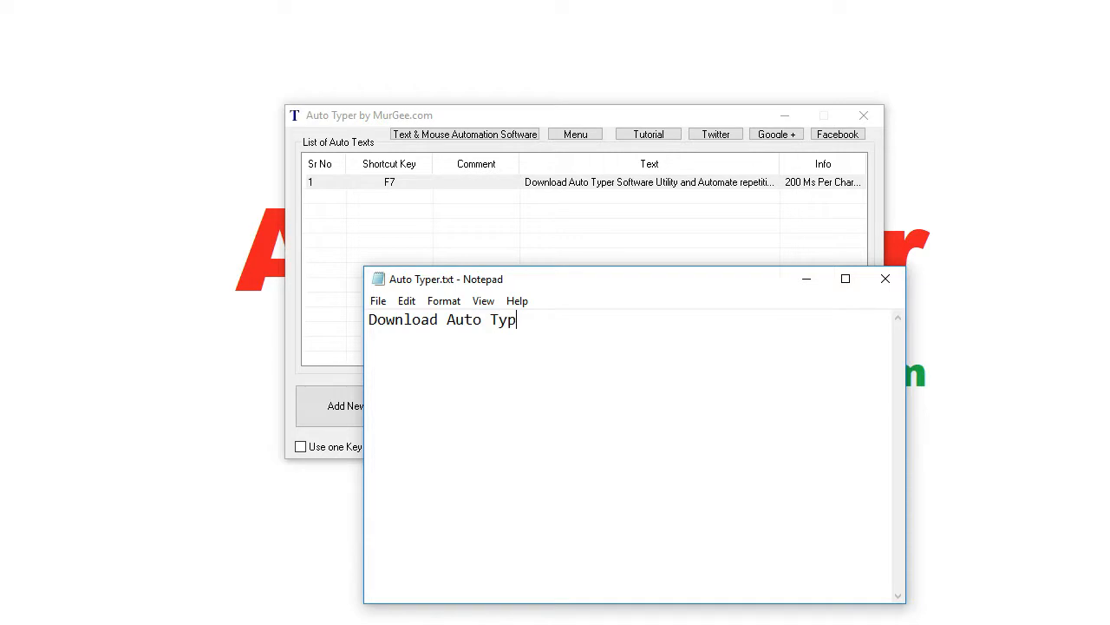
text(er Softwa)
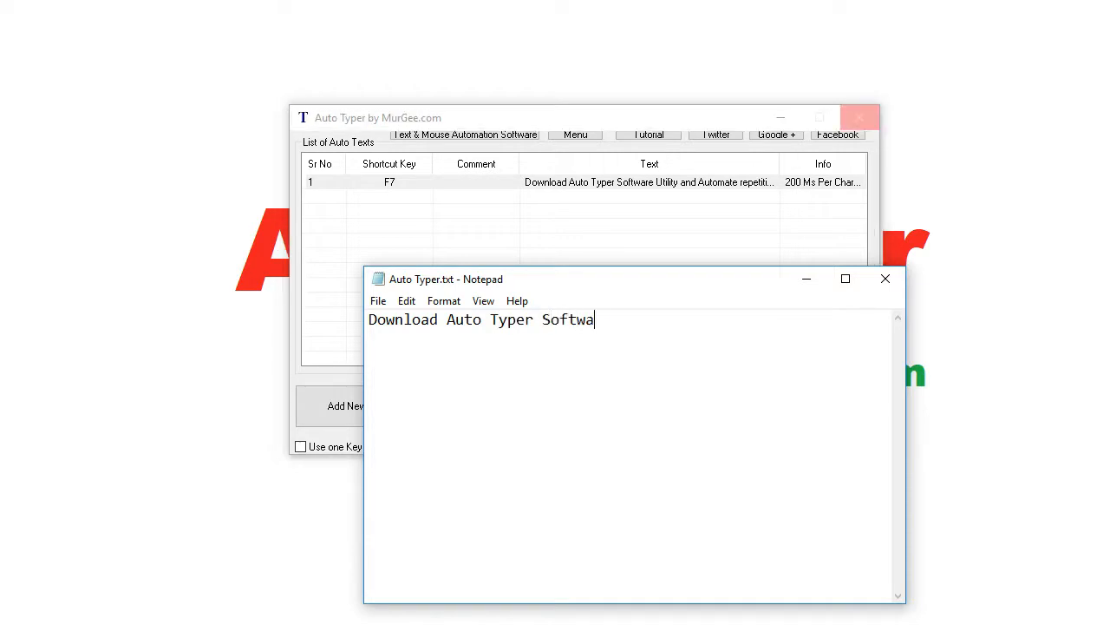
text(re Utility)
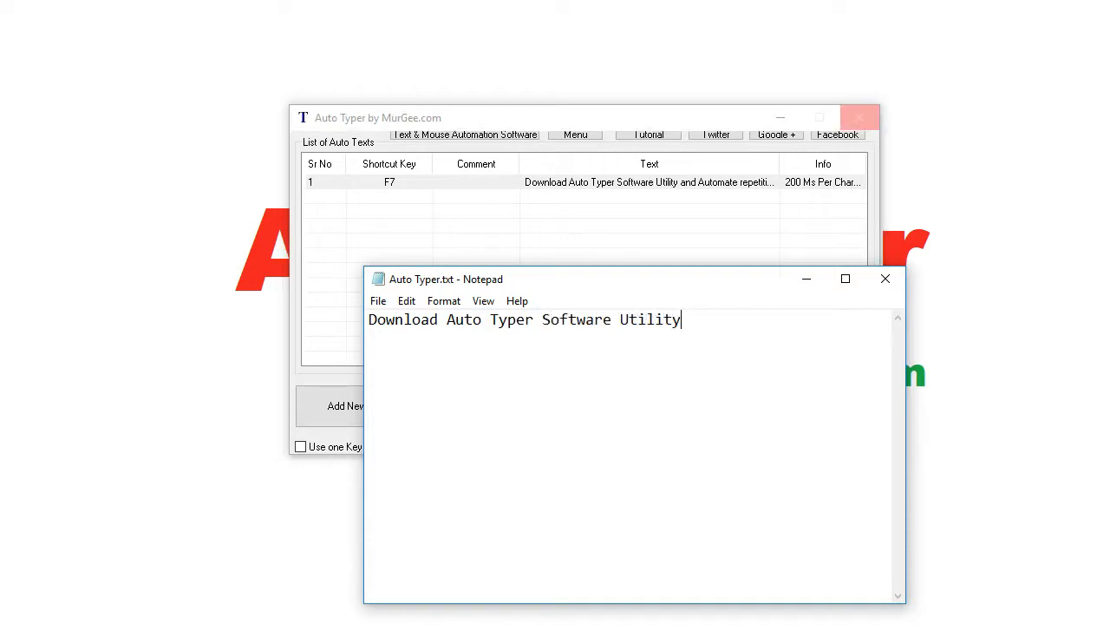
text(and Autom)
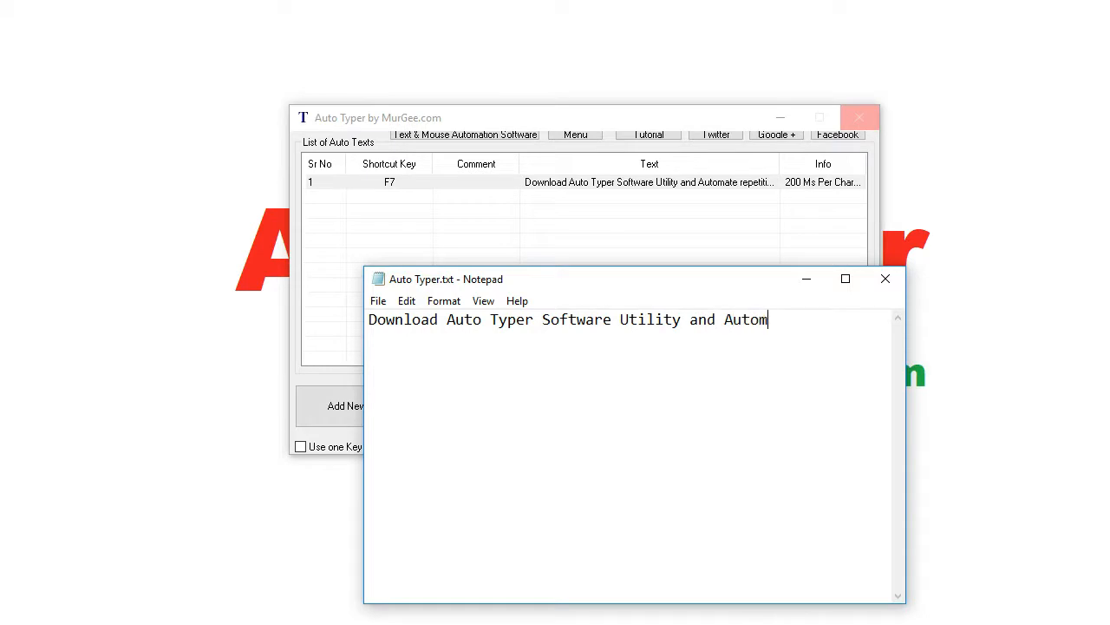
text(ate re)
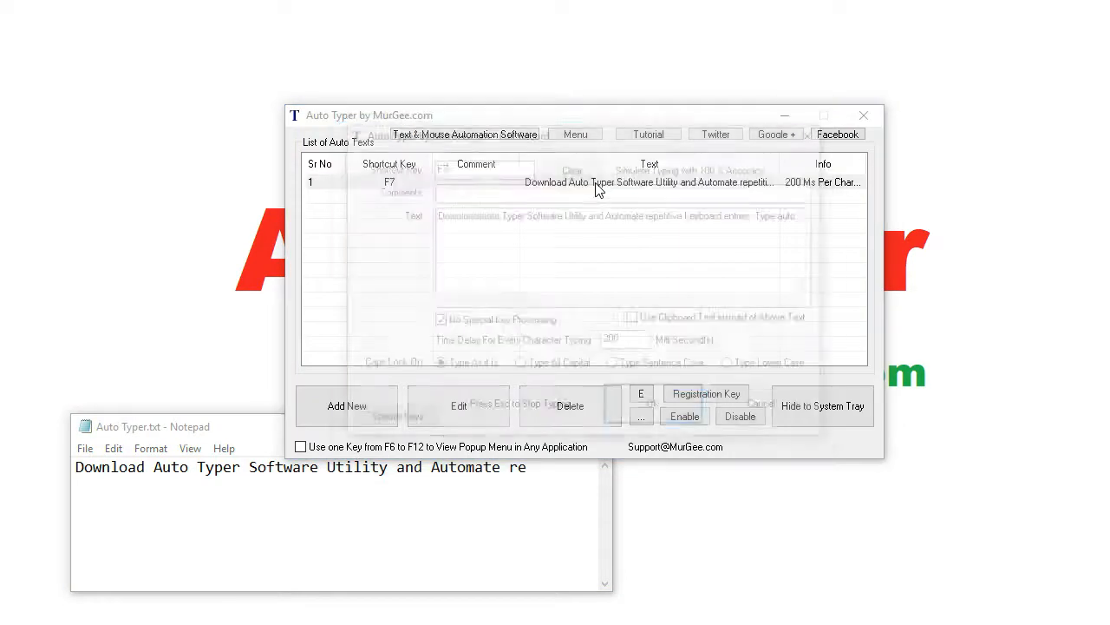
Set the F7 delay to 50 ms and let typing finish with 'Windows Vista, etc.'.
click(458, 405)
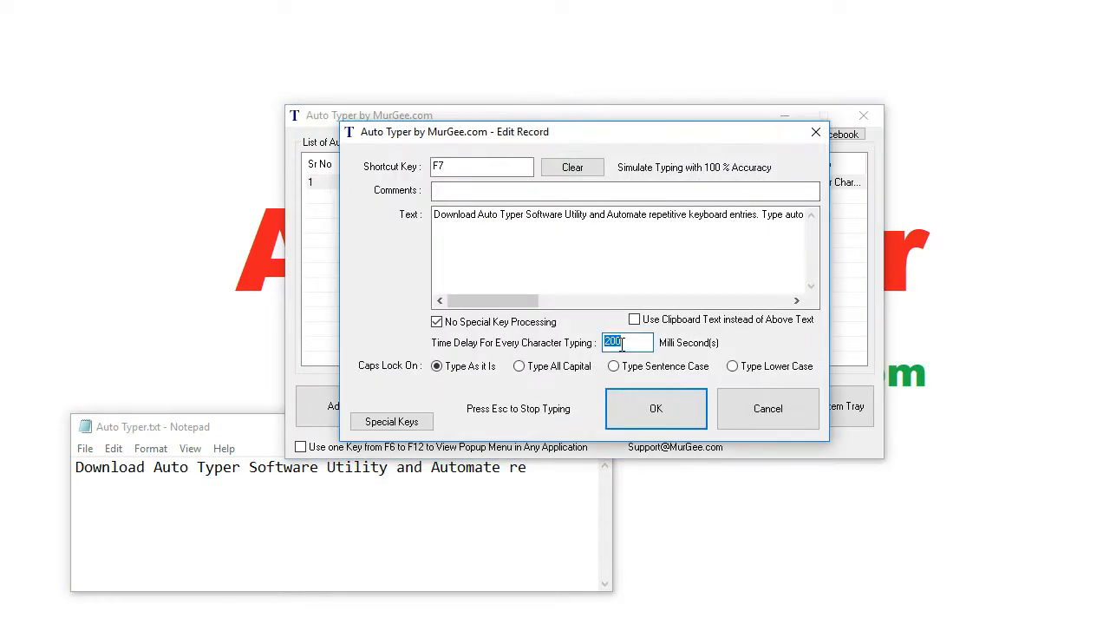
click(656, 408)
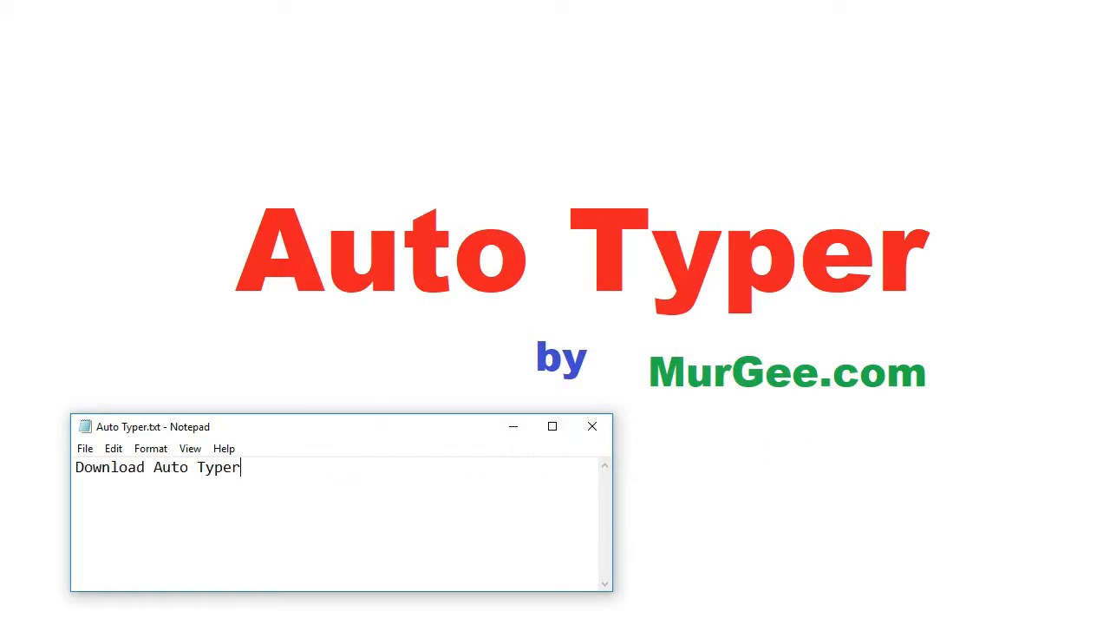
text(Software Utility and Automate repetiti)
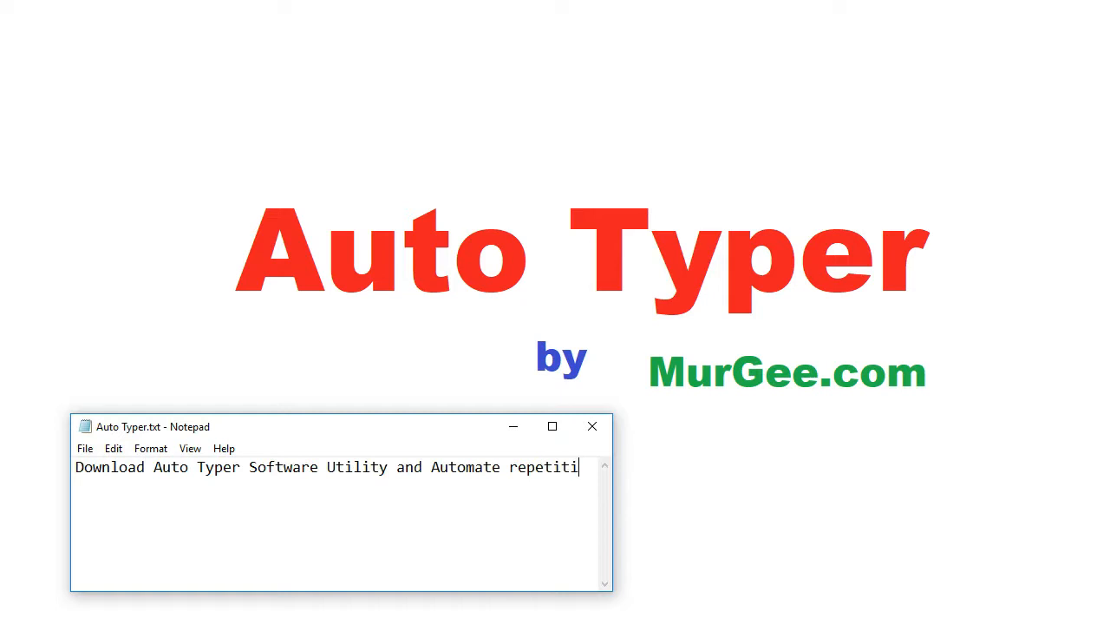
text(ve keyboard entries. Type automatically)
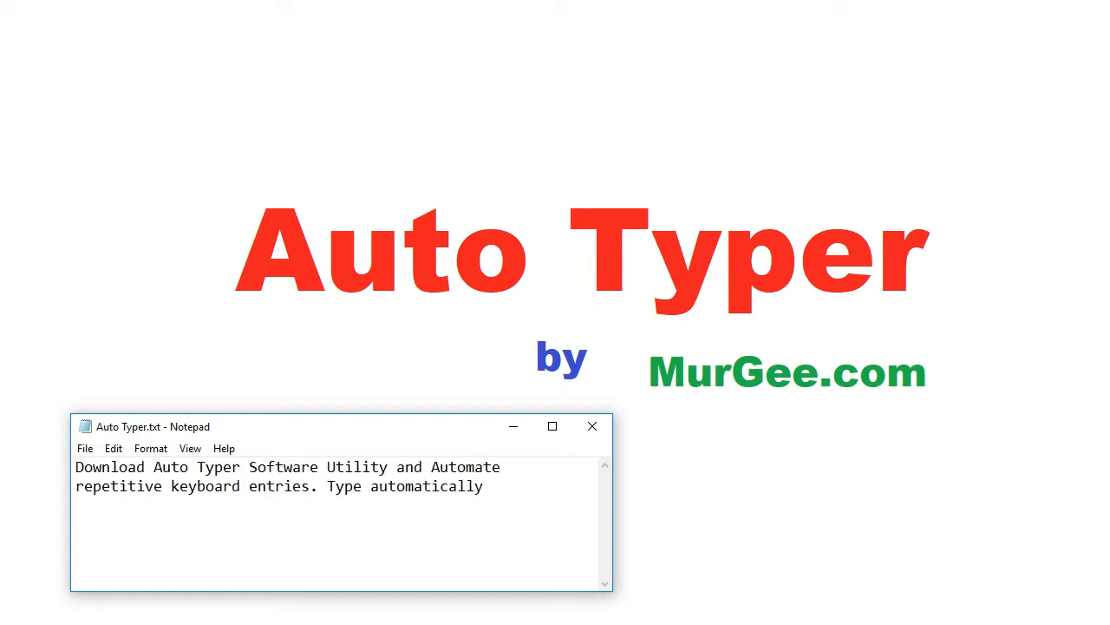
text(on Keyboard with configurable Shortcut Key. The Auto Typer works with and without .NET installed. Yes the Auto Typer w)
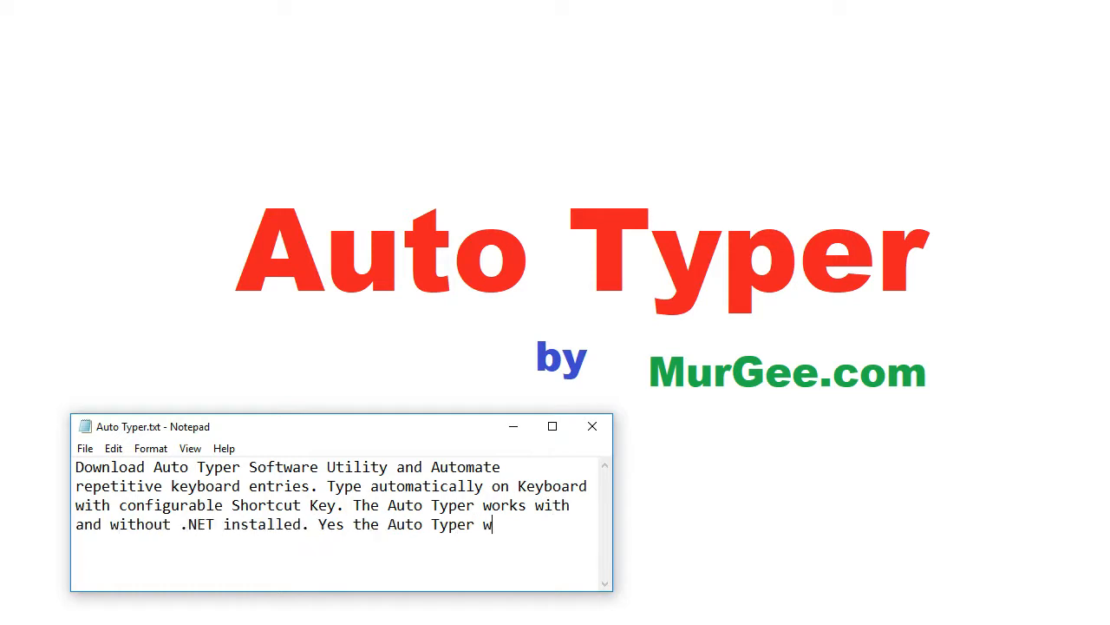
text(orks on Windows 10 and other versions of Windows like Windows 8.1, Windows 8,)
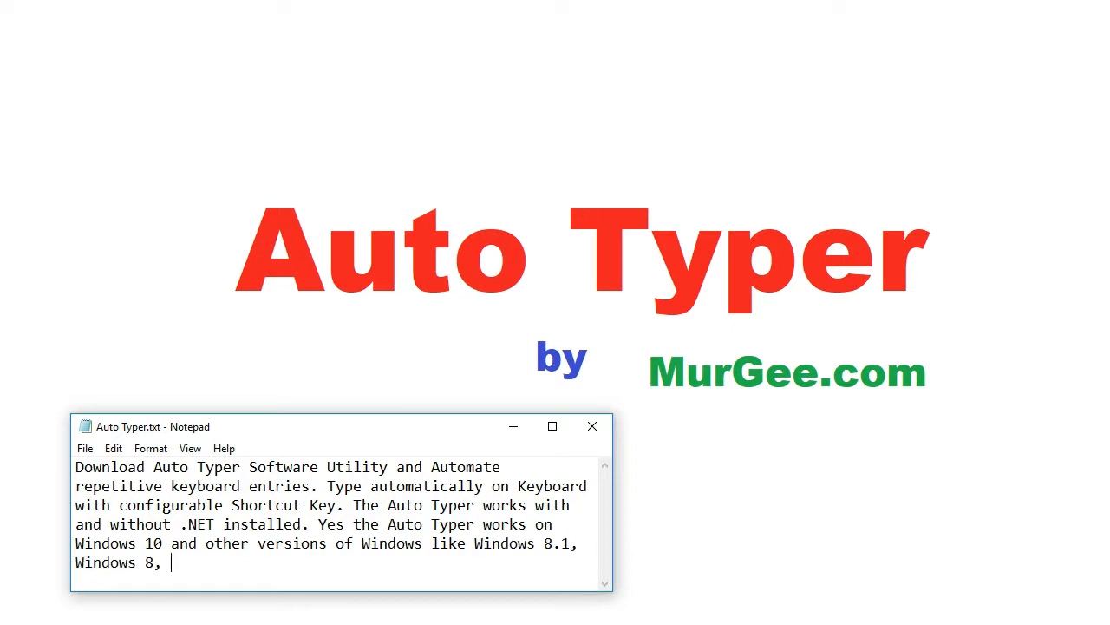
text(Windows 7, Windows Vista, etc.)
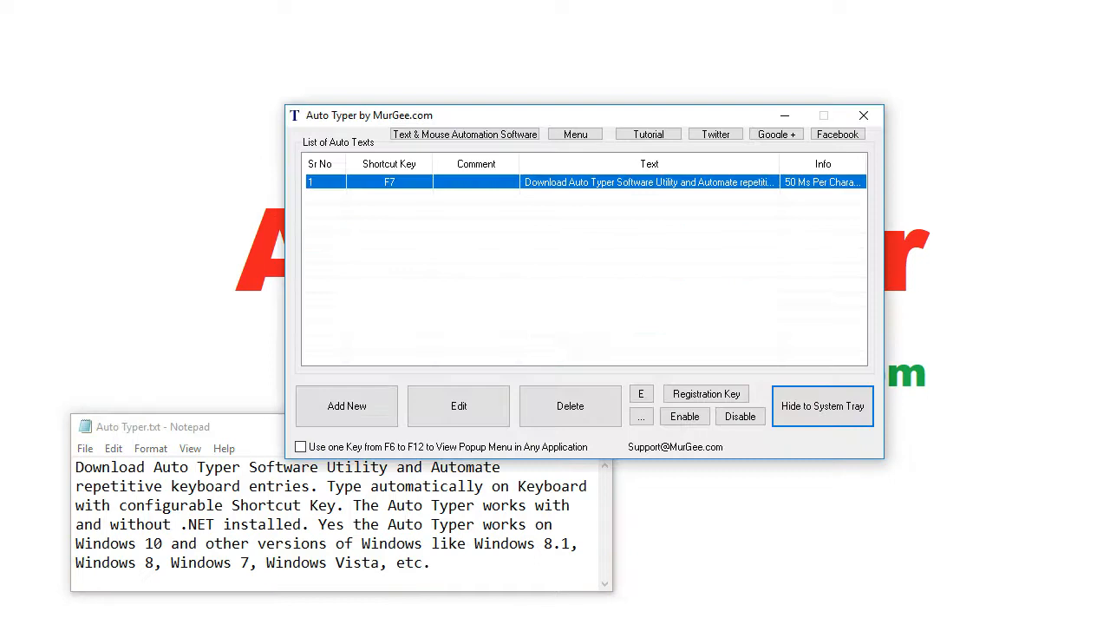
Open the F7 record's Edit dialog to review its 50 ms delay.
click(458, 405)
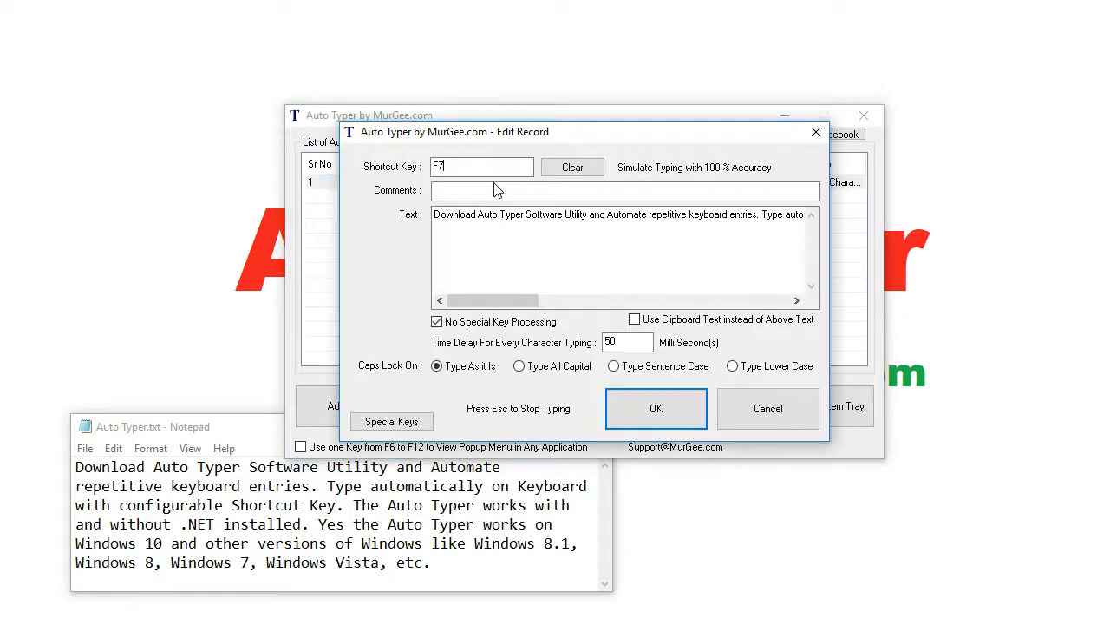
mouse_move(656, 408)
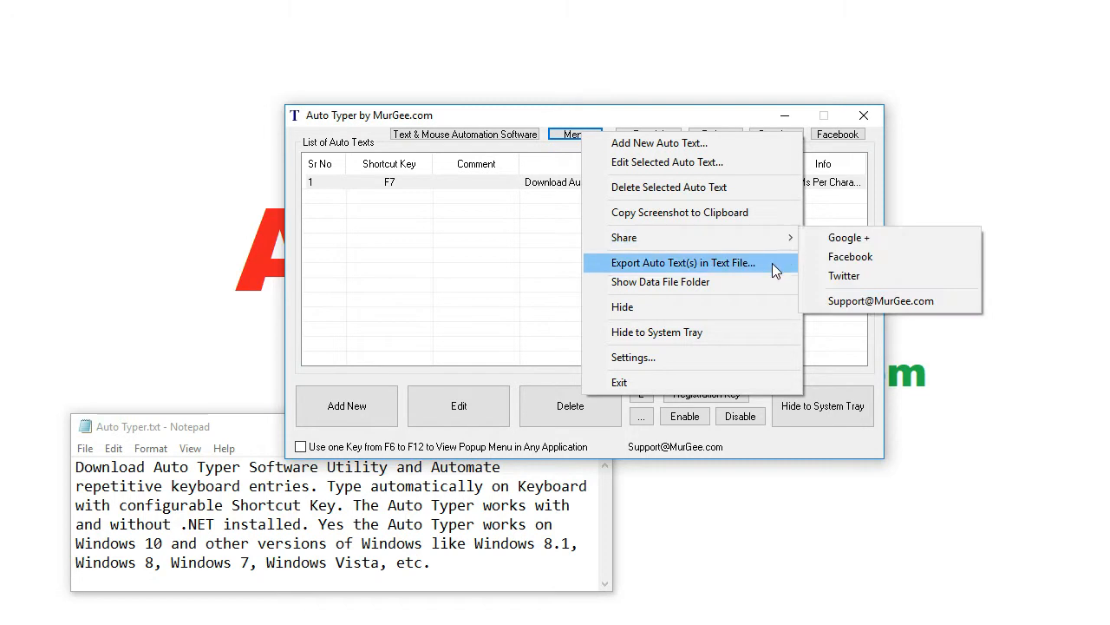
mouse_move(773, 286)
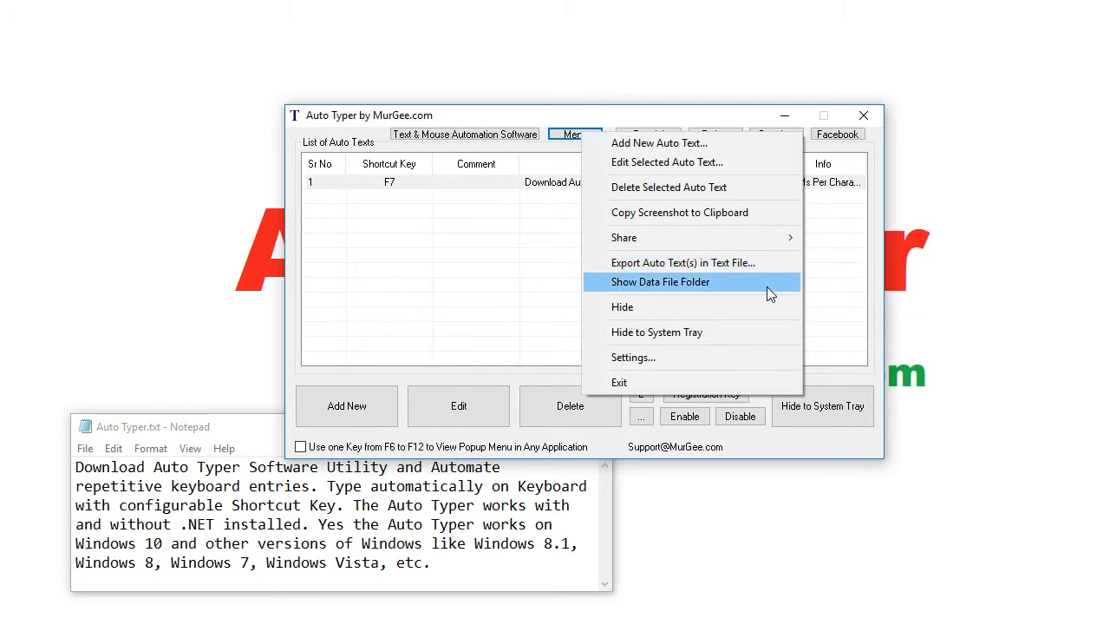
In Settings, tick 'Speak Given below Text at the End of Typing' to speak 'Done'.
click(632, 357)
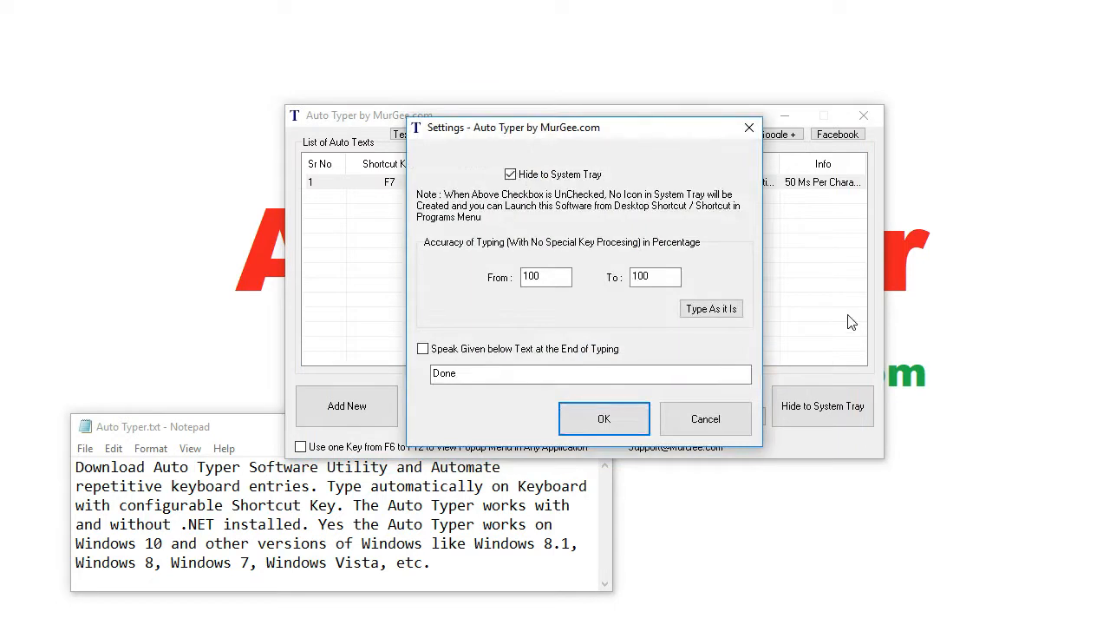
mouse_move(822, 325)
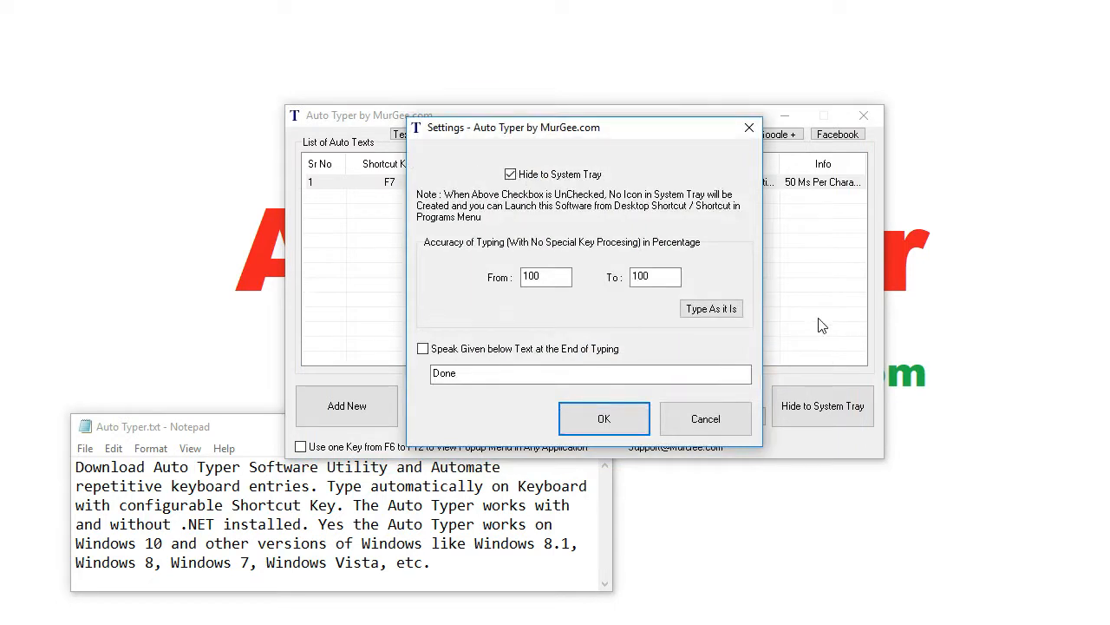
click(423, 348)
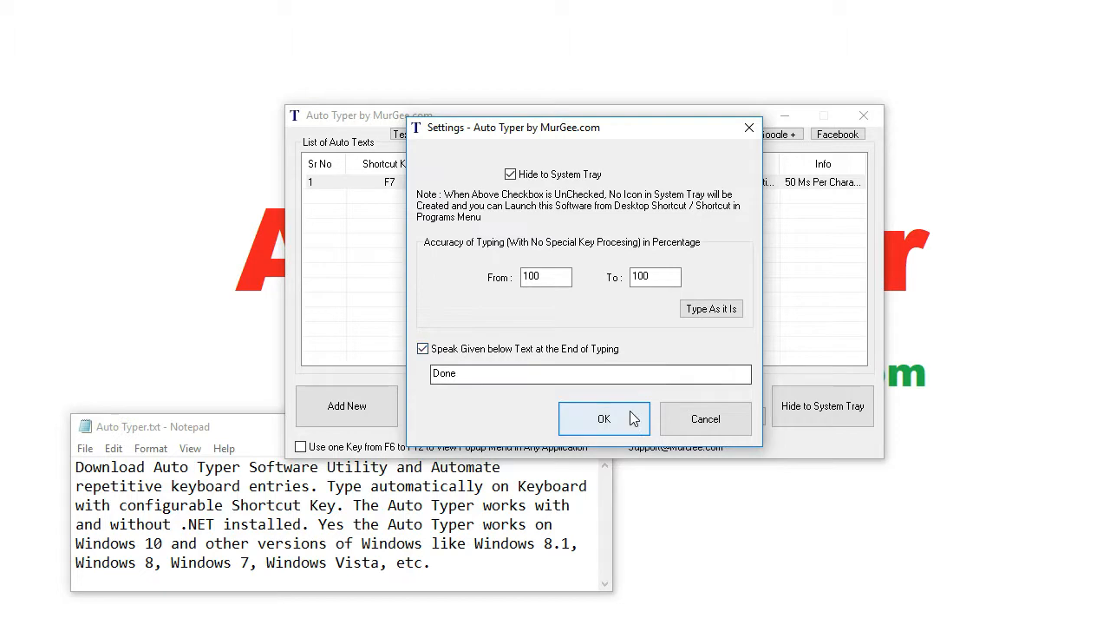
click(604, 418)
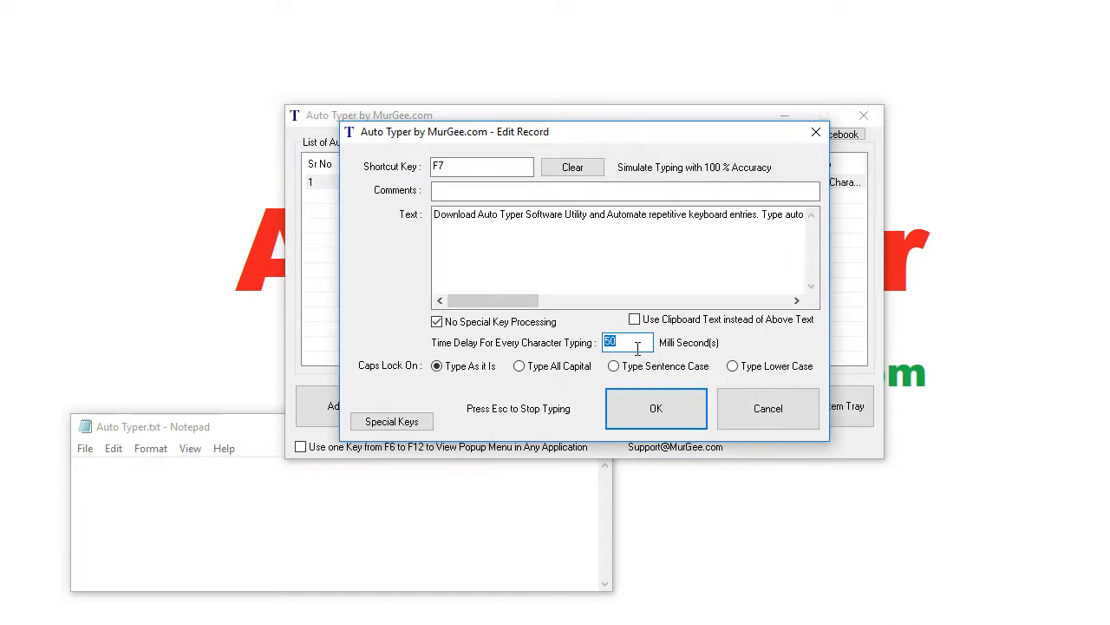
Save the F7 record at 20 ms delay and auto-type the paragraph into Notepad.
click(656, 408)
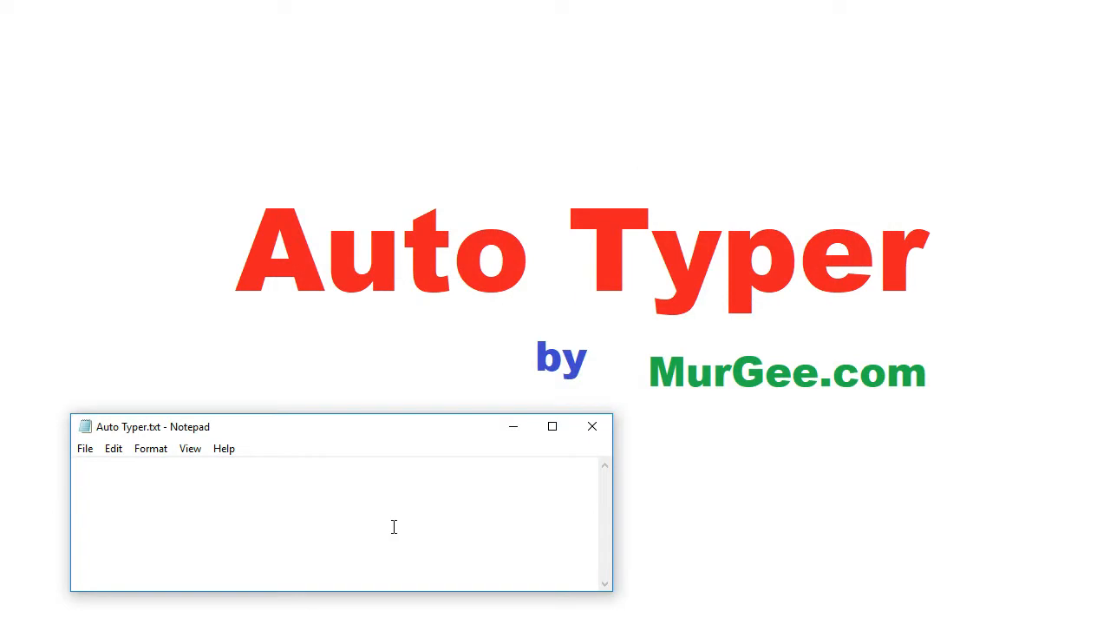
text(Download Auto Typer Software Utility and Automate repetitive)
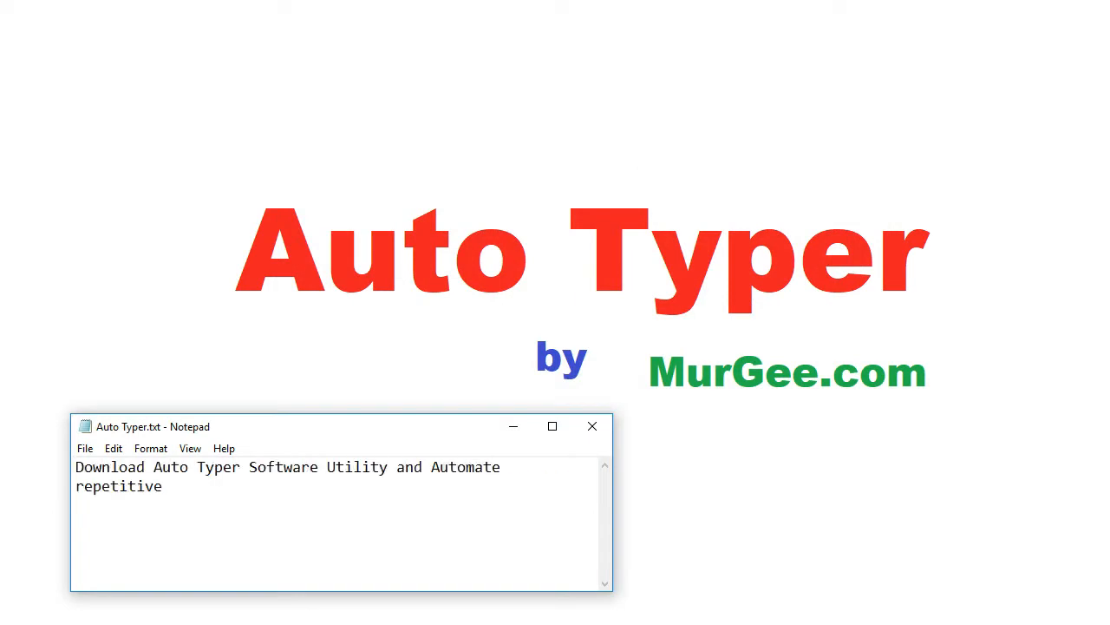
text(keyboard entries. Type automatically on Keyboard with configurable Shortcut Key. The Auto Typer)
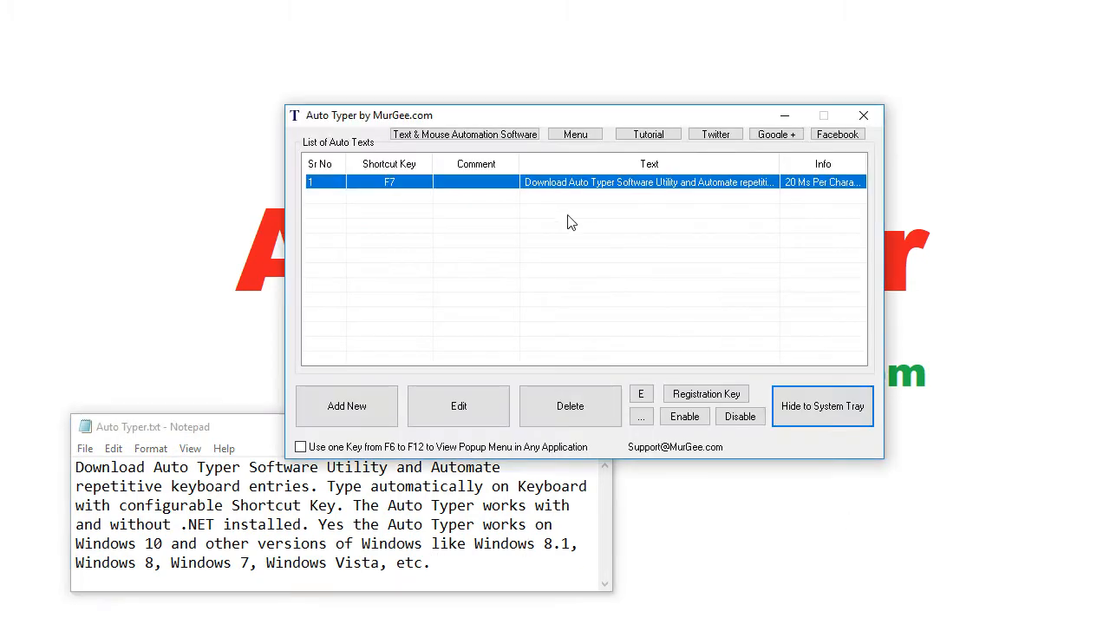
Replace 'Done' with 'Typing Completed by Auto Typer' in Settings, then hide to system tray.
click(574, 134)
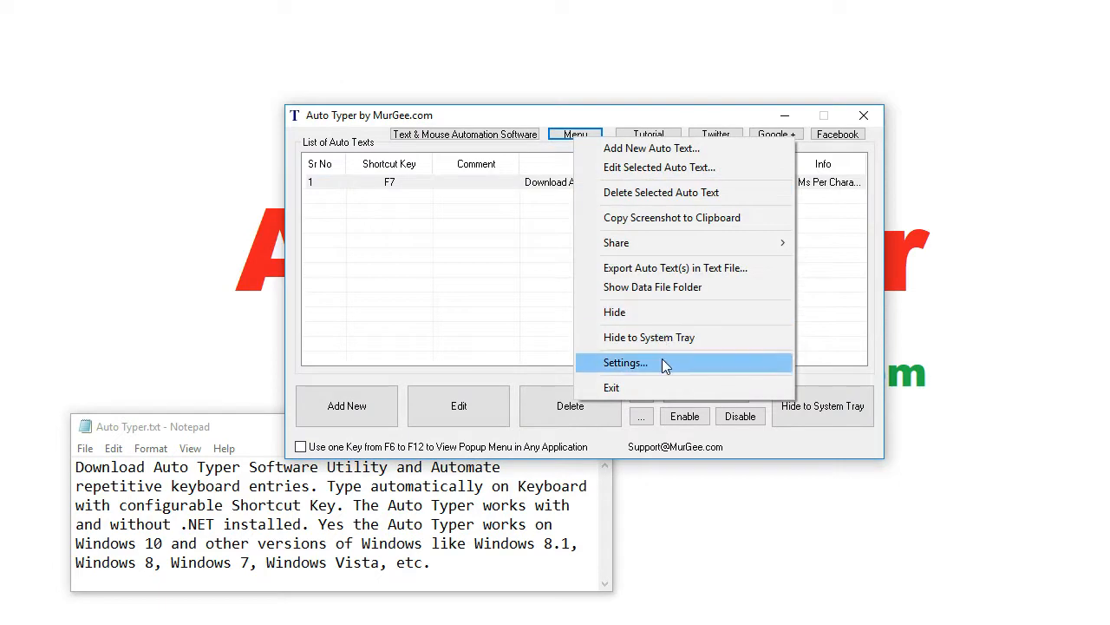
click(624, 363)
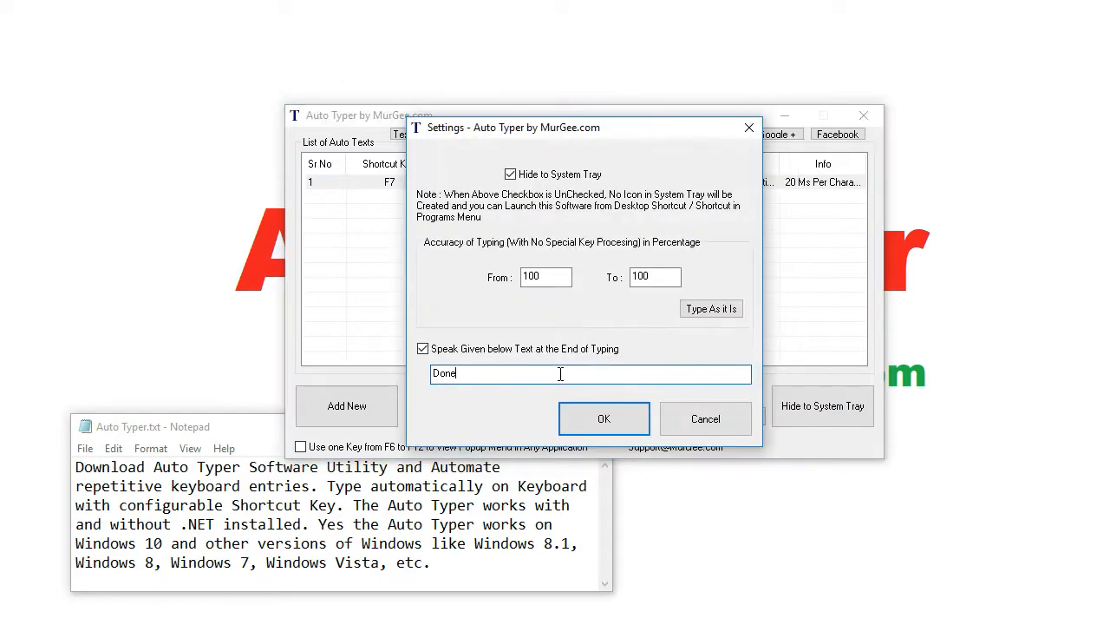
text(Typing Completed)
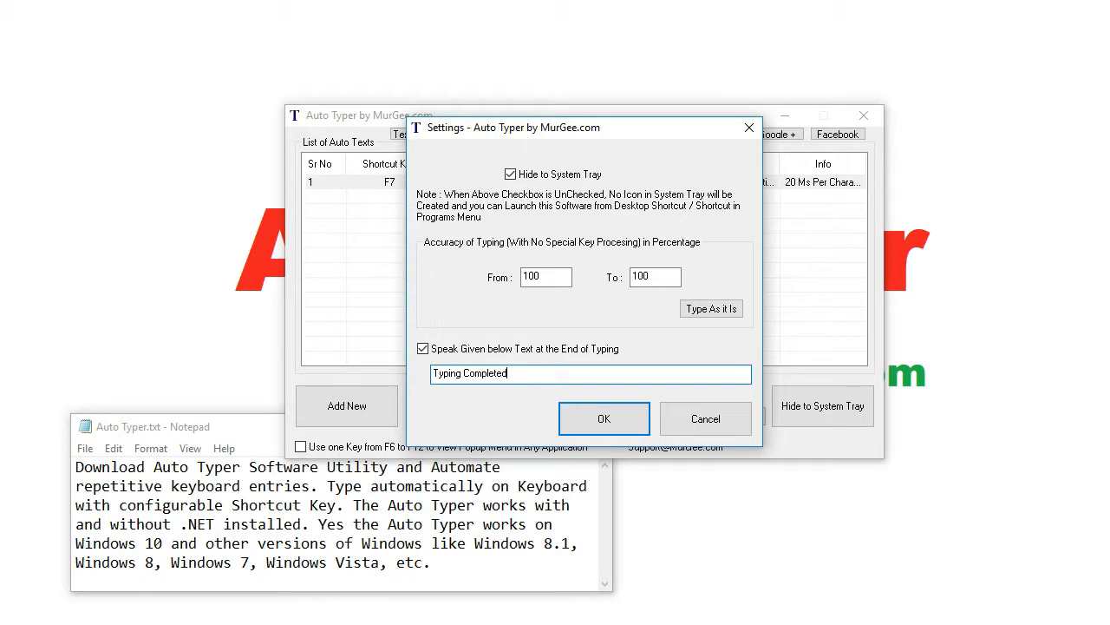
text(by Auto Typer)
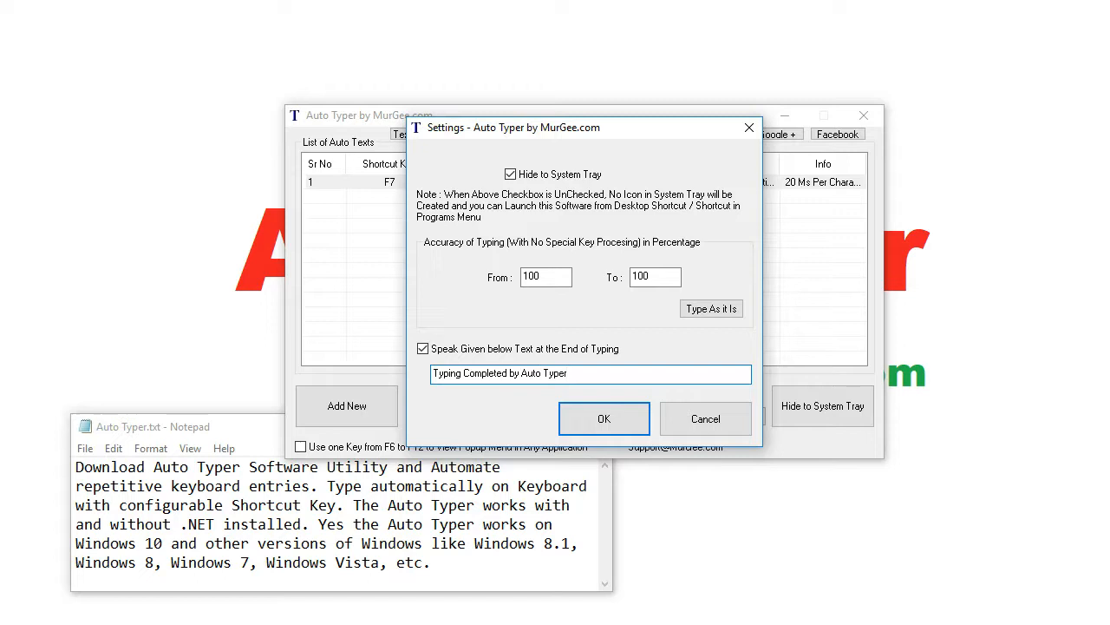
click(604, 418)
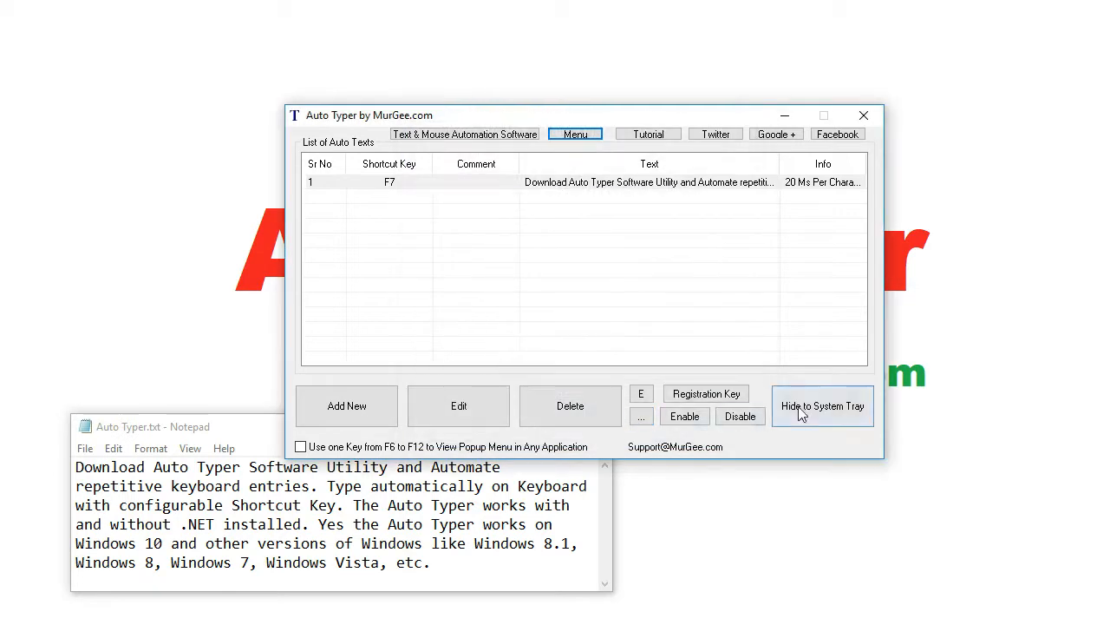
click(822, 405)
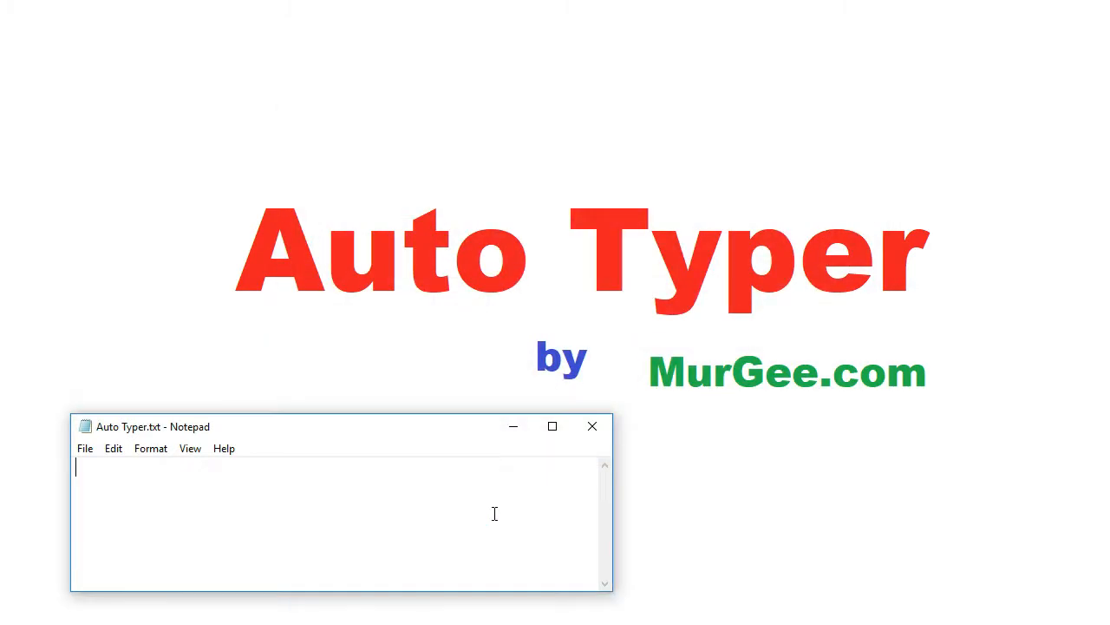
Auto-type the full paragraph into the empty Notepad, ending 'Windows Vista, etc.'.
text(Download Auto Typer Software Utility and Automate repetitive keyboard entries. Type automatically on Keyboard with configurable Shortcut Key. The Auto Typer works with and w)
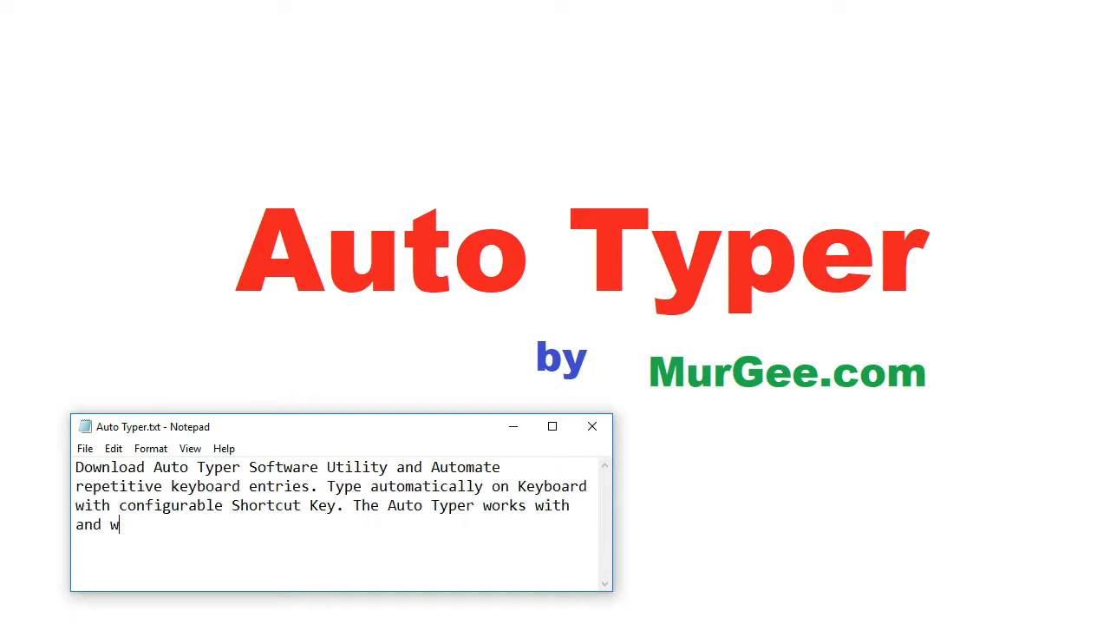
text(ithout .NET installed. Yes the Auto Typer works on Windows 10 and other versions of Windows like)
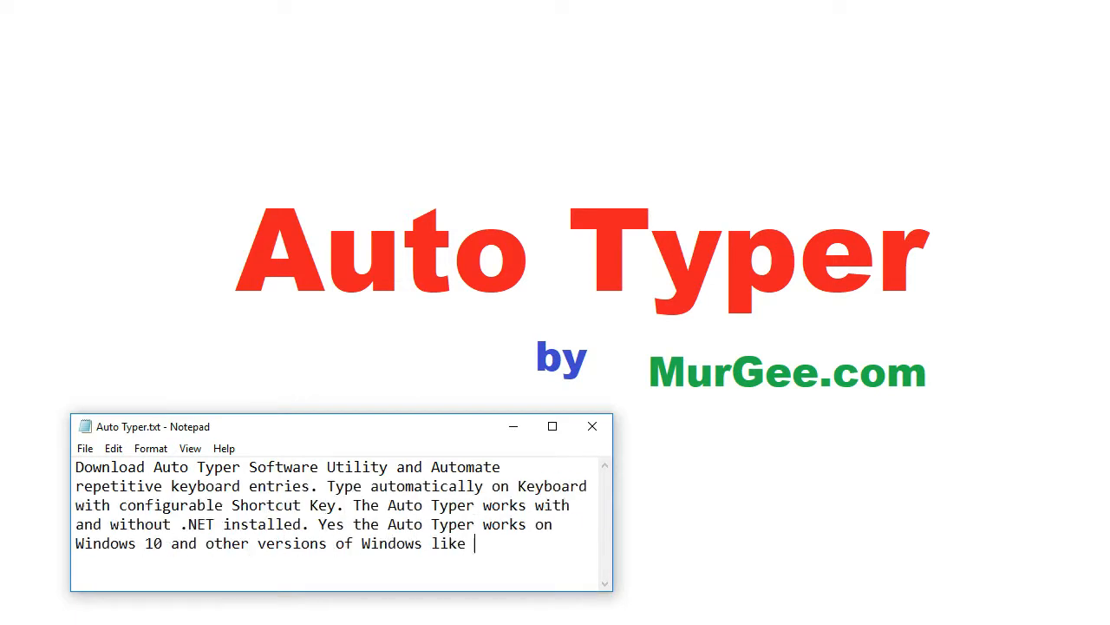
text(Windows 8.1, Windows 8, Windows 7, Windows Vista, etc.)
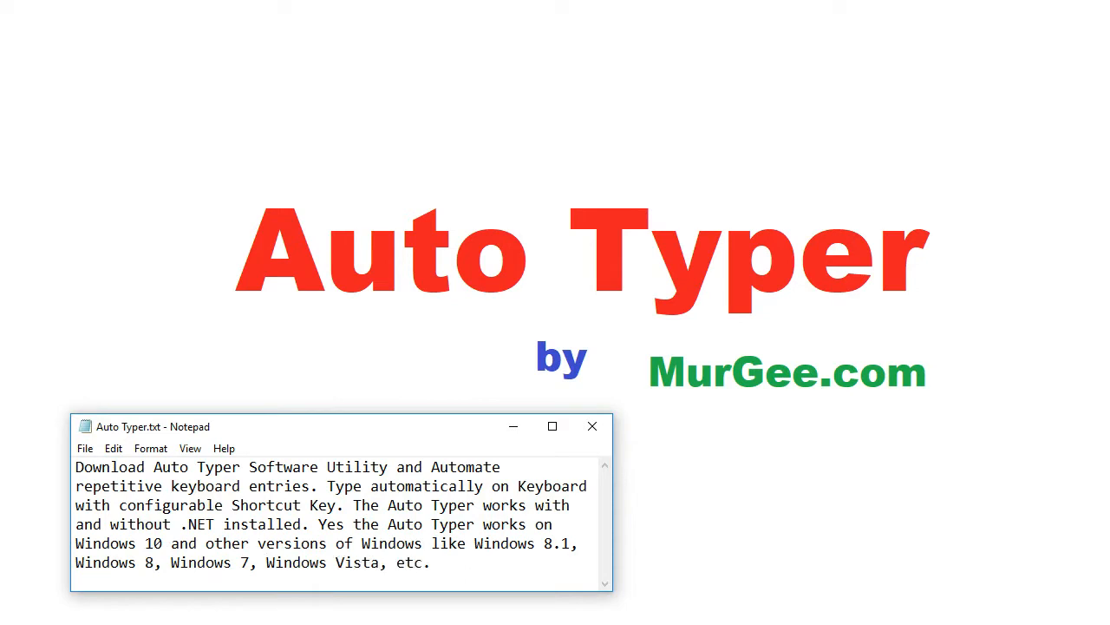